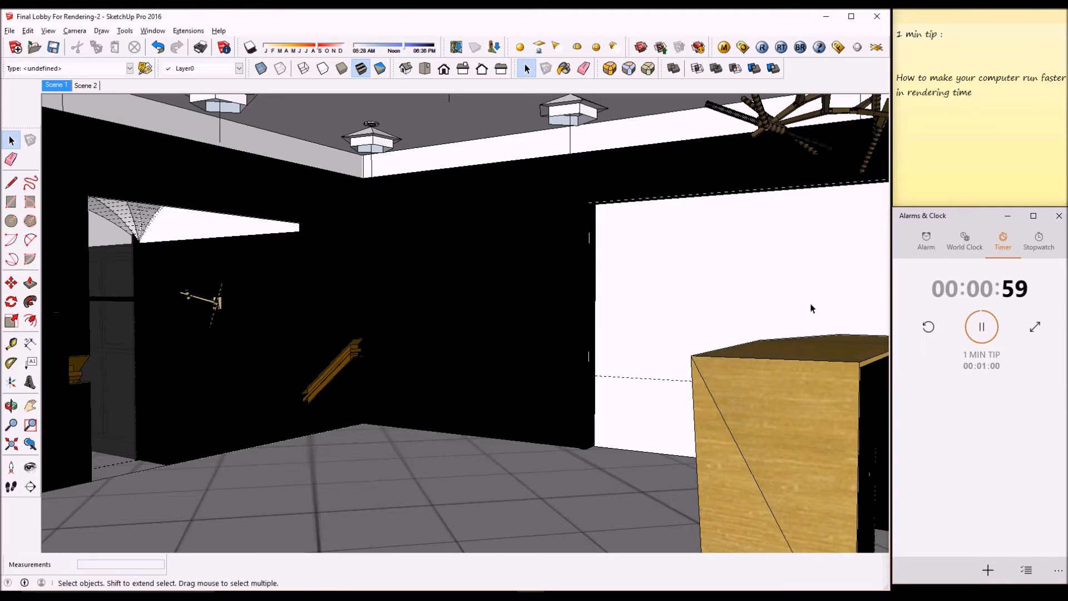
mouse_move(711, 314)
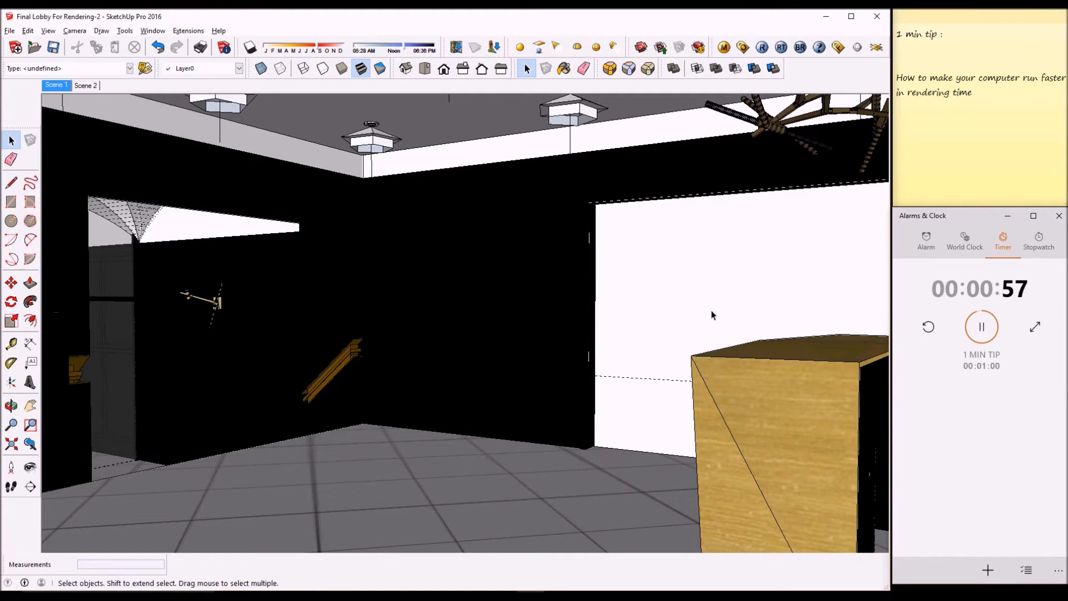
mouse_move(692, 313)
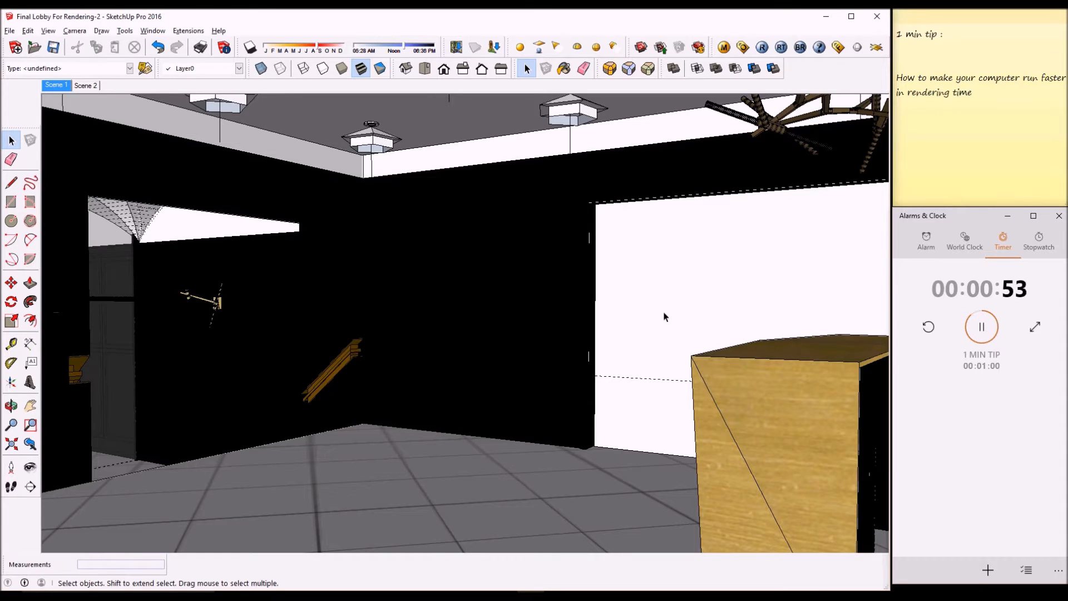
mouse_move(417, 274)
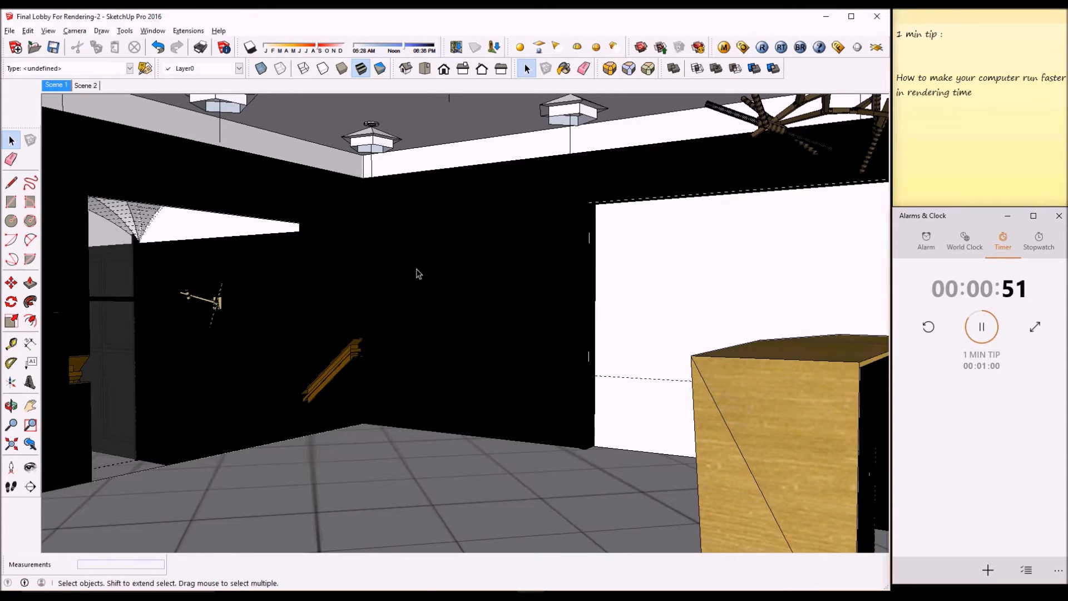
mouse_move(494, 362)
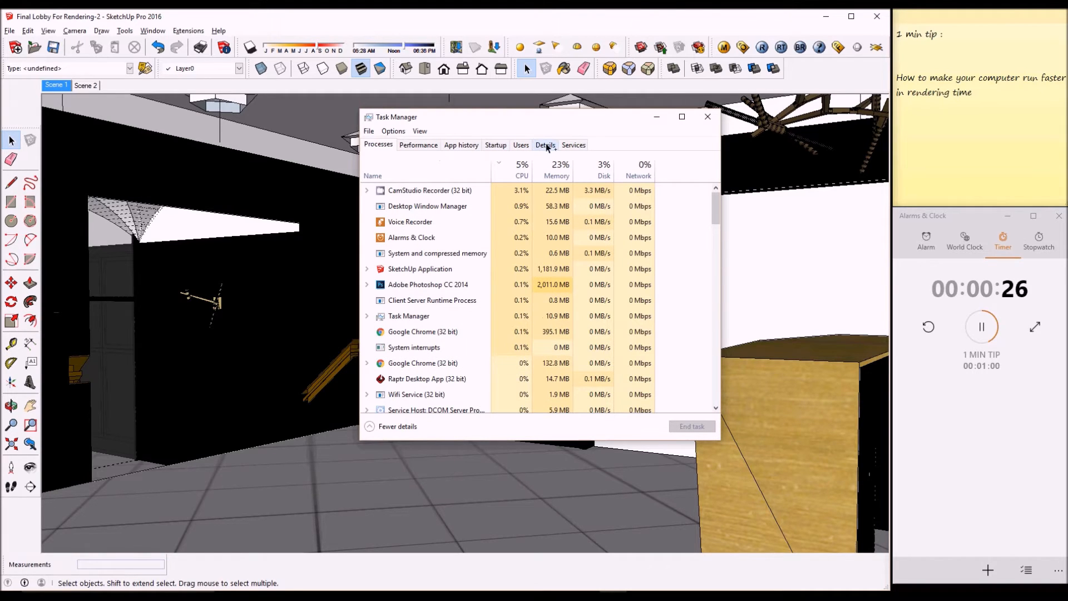
Step: Reach the Processor affinity dialog for SketchUp.exe from the Details process list
click(545, 145)
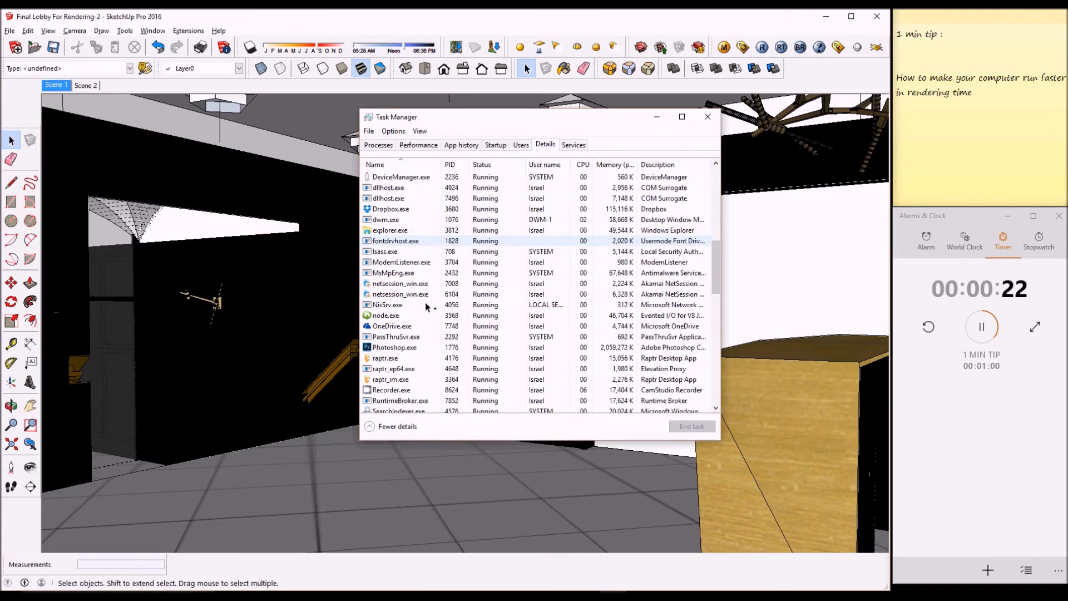
scroll(down, 3)
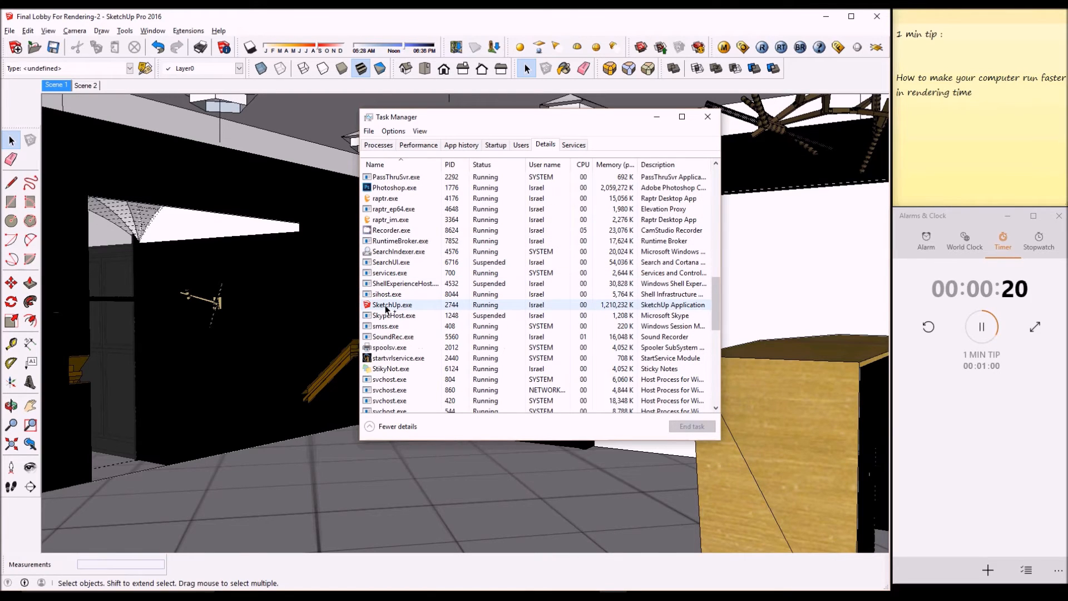
right_click(391, 304)
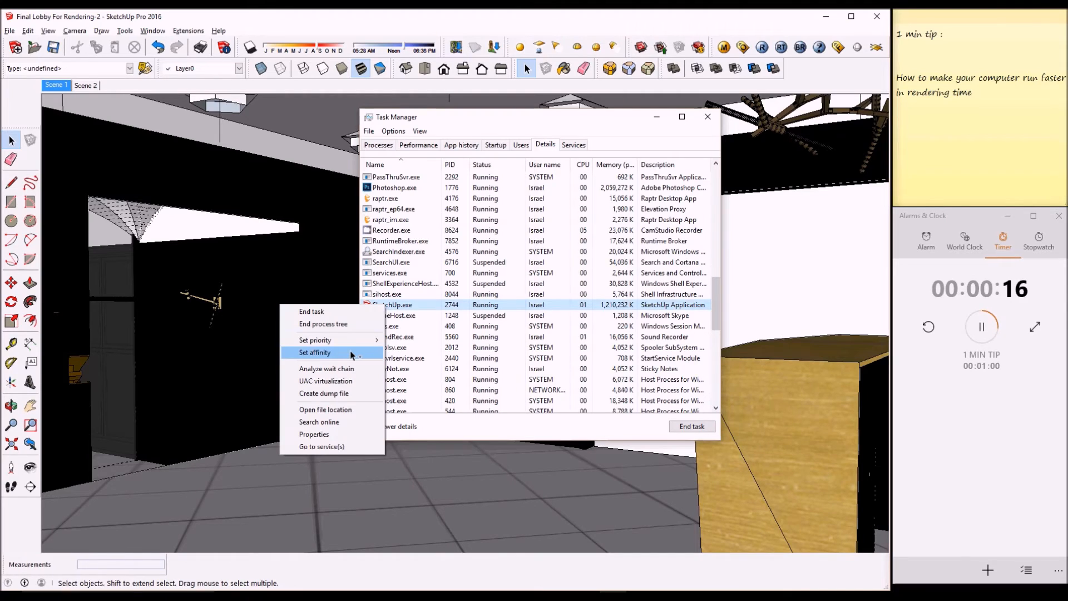
click(314, 352)
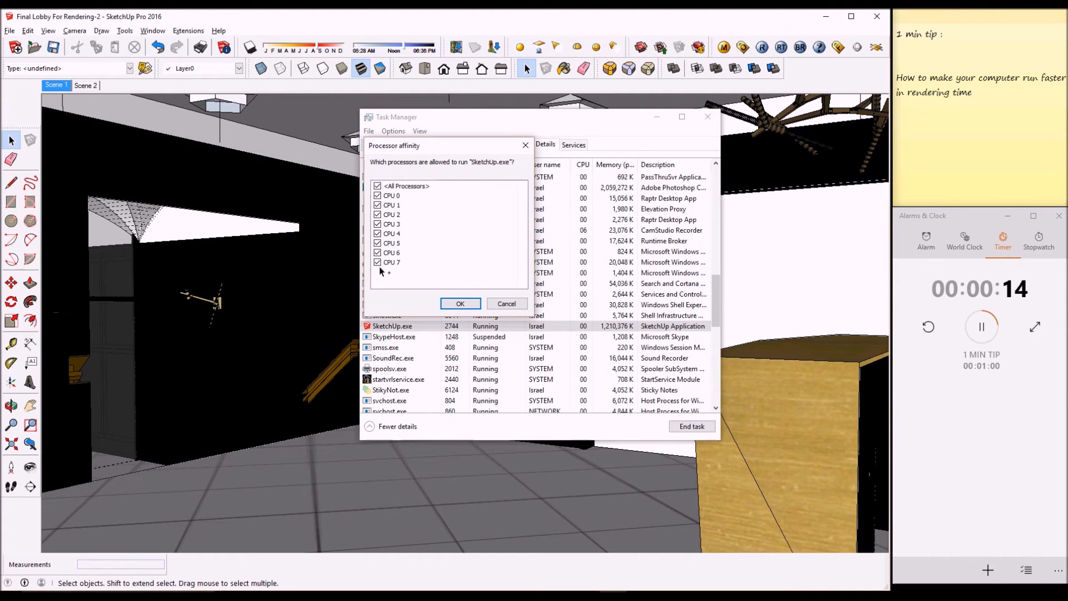
Step: Uncheck CPU 7 so SketchUp.exe runs only on CPUs 0–6
click(377, 262)
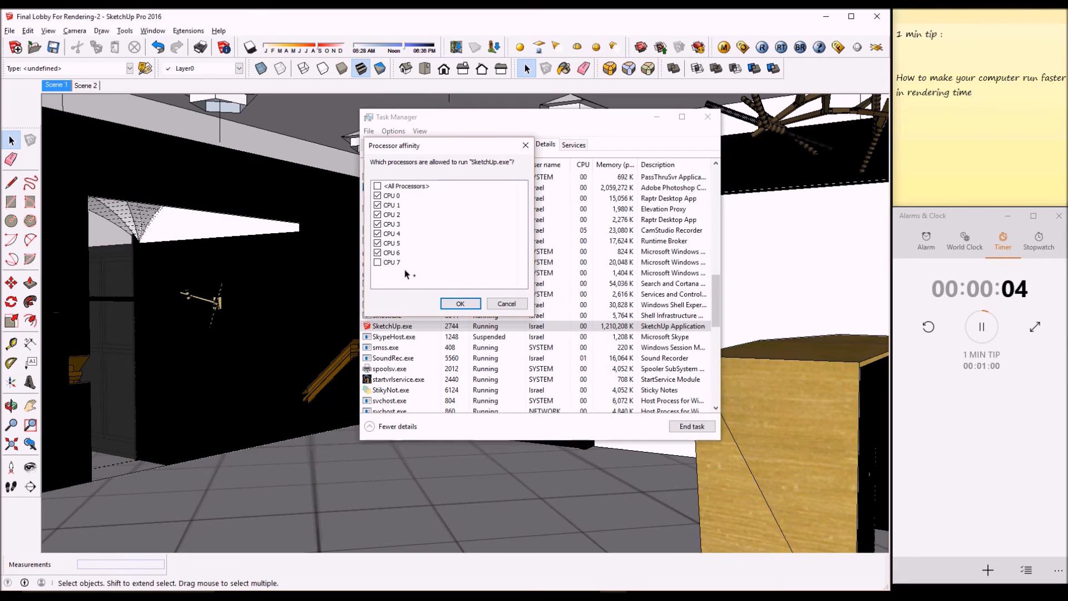
mouse_move(430, 271)
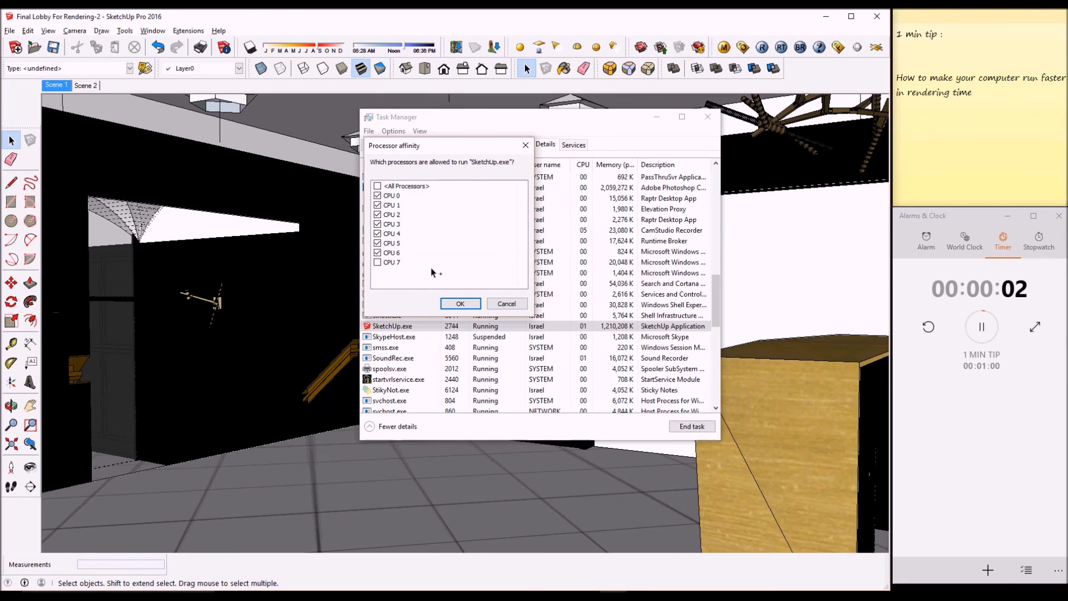